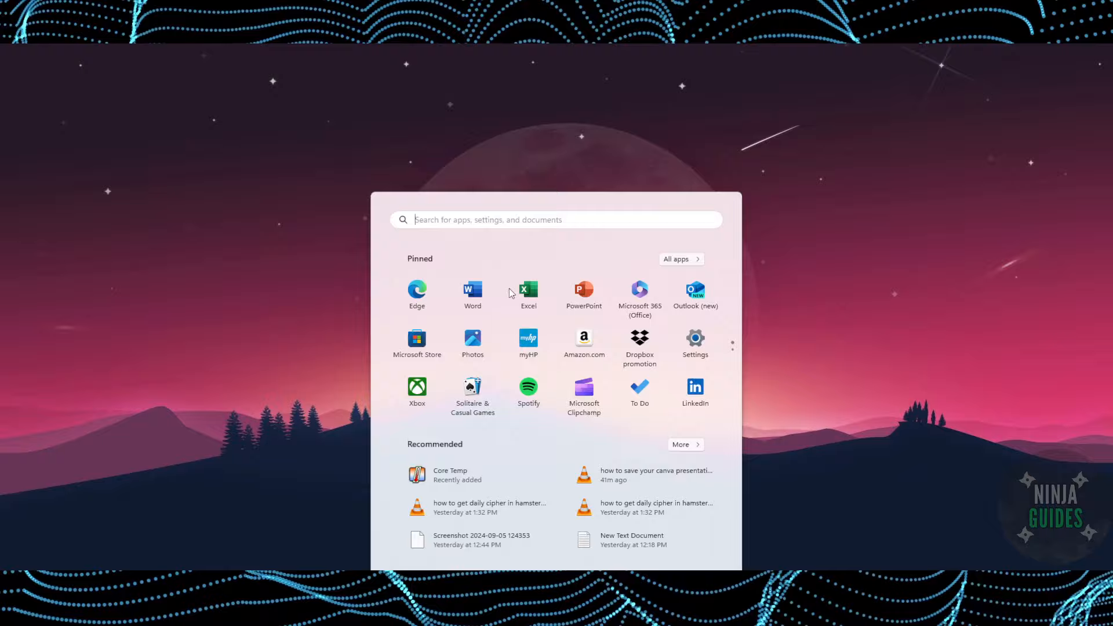
Launch the Settings app from the pinned Start menu icon.
{"action": "left_click", "coordinate": [695, 338]}
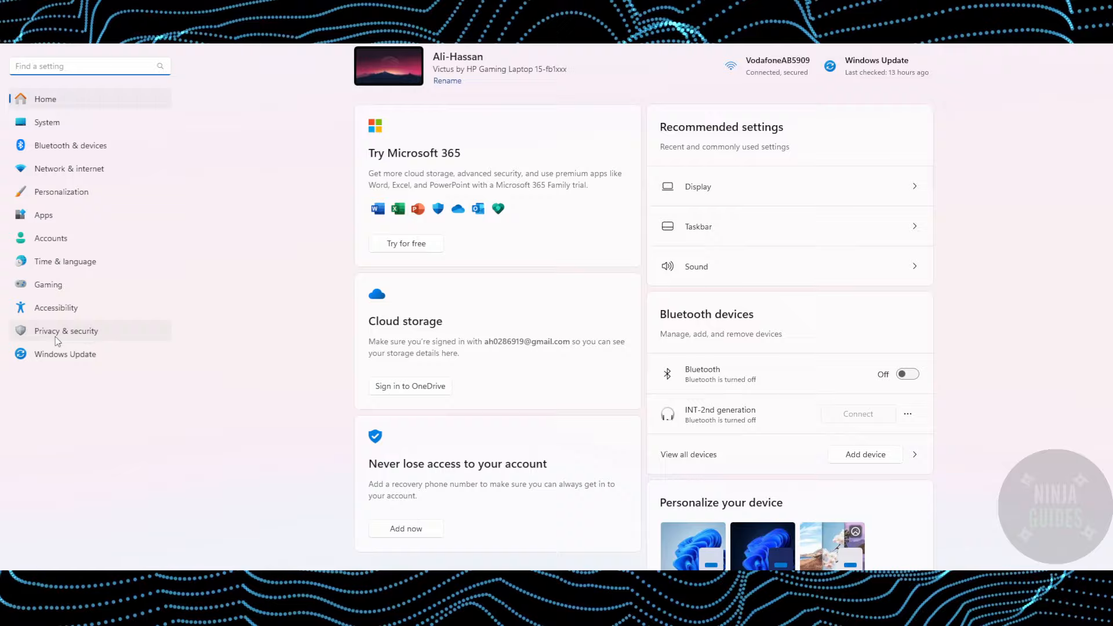
{"action": "mouse_move", "coordinate": [586, 90]}
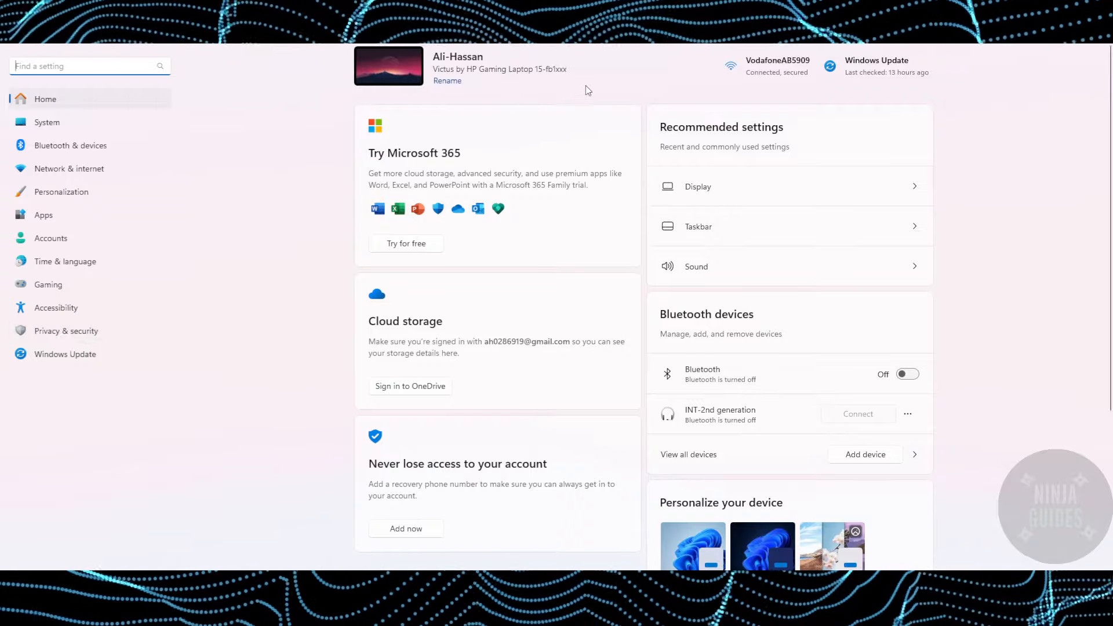
{"action": "mouse_move", "coordinate": [358, 175]}
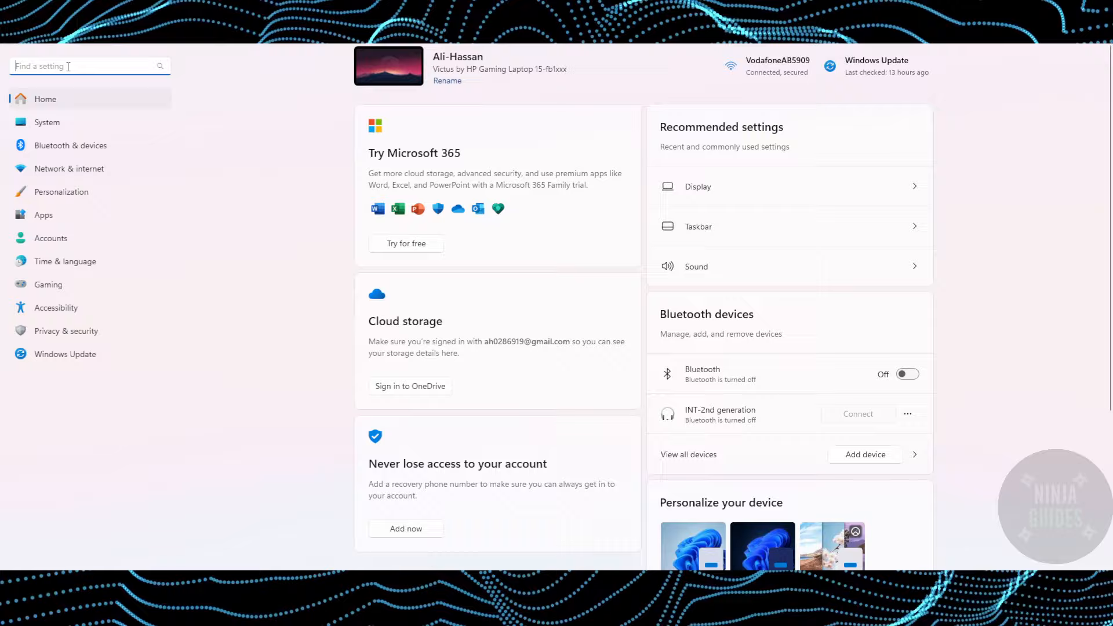
Search the settings for "acti" and open the Activation settings result.
{"action": "type", "text": "acti"}
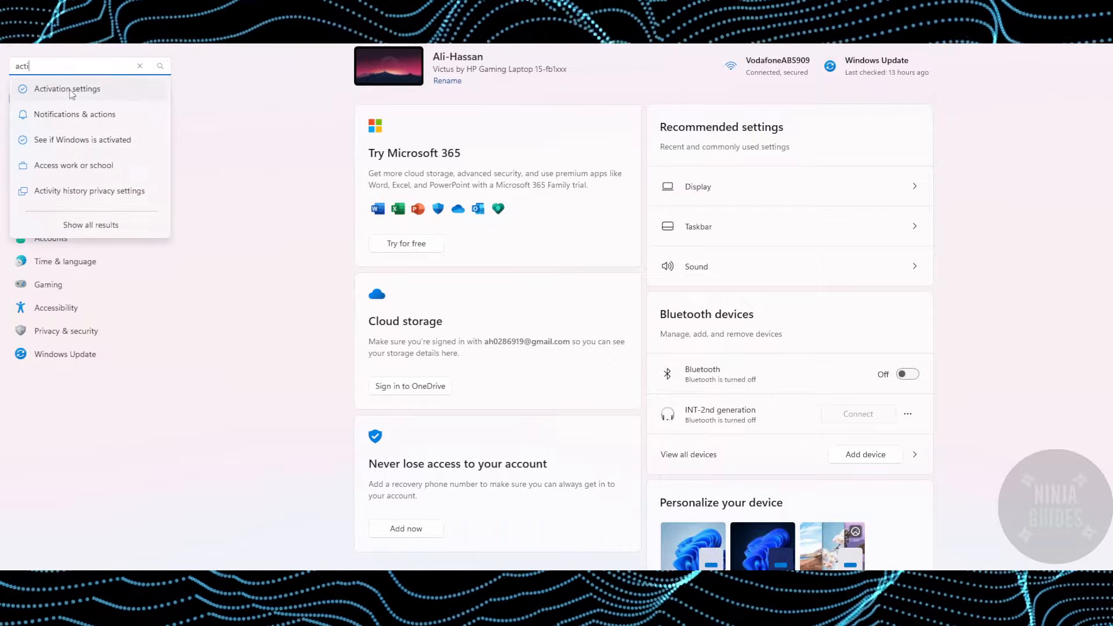
{"action": "left_click", "coordinate": [67, 89]}
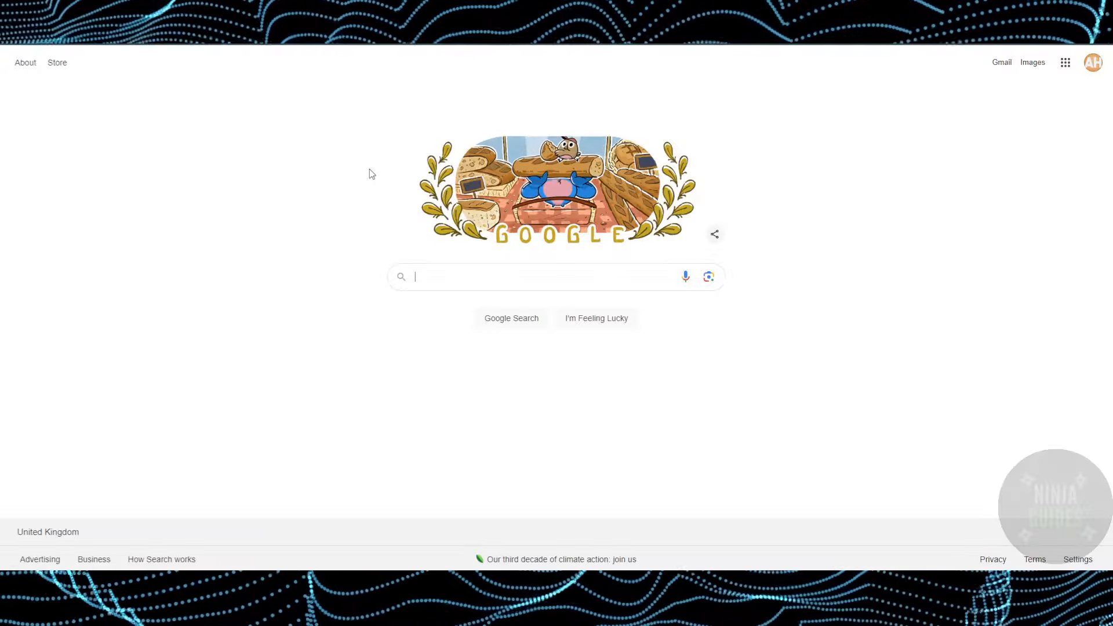
Search Google for "microsoft customer service" and open the Contact Us - Microsoft Support page.
{"action": "type", "text": "microsoft cus"}
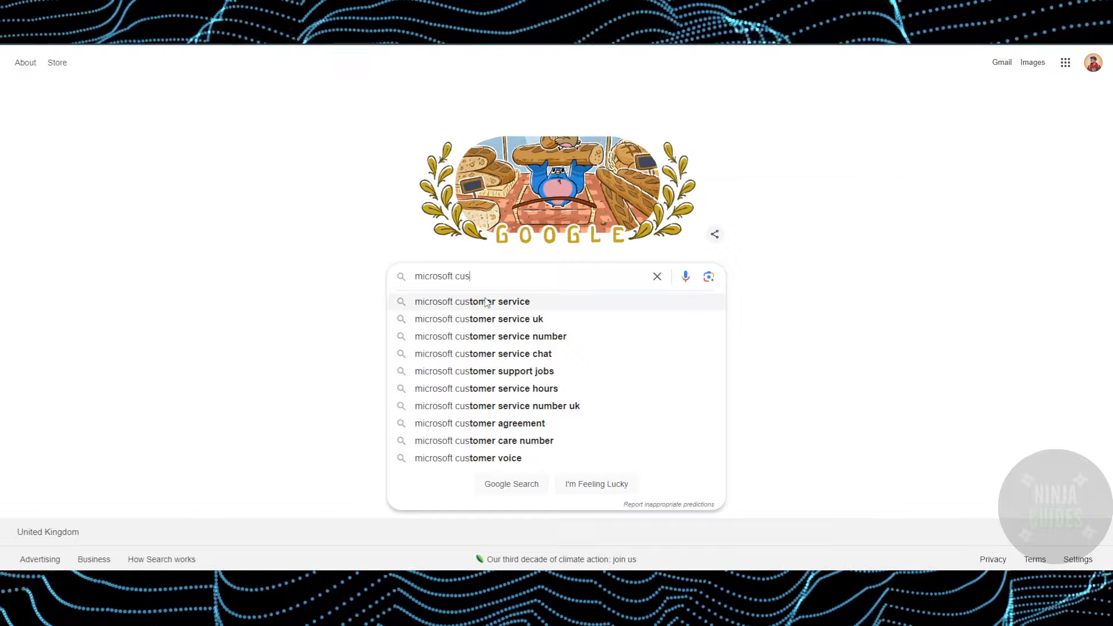
{"action": "left_click", "coordinate": [471, 302]}
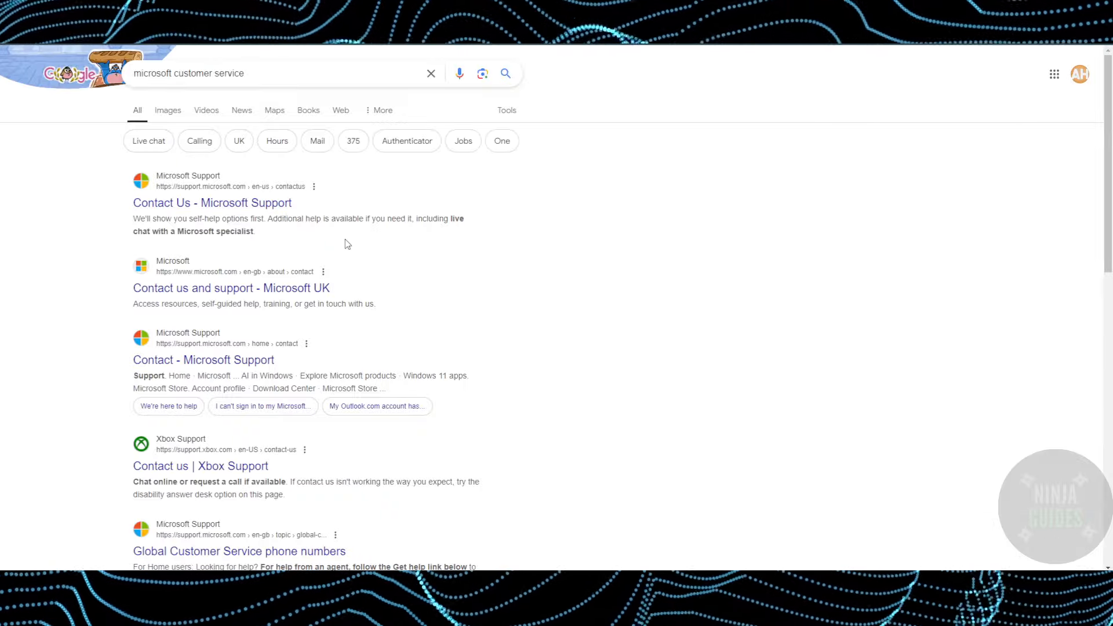
{"action": "left_click", "coordinate": [211, 202]}
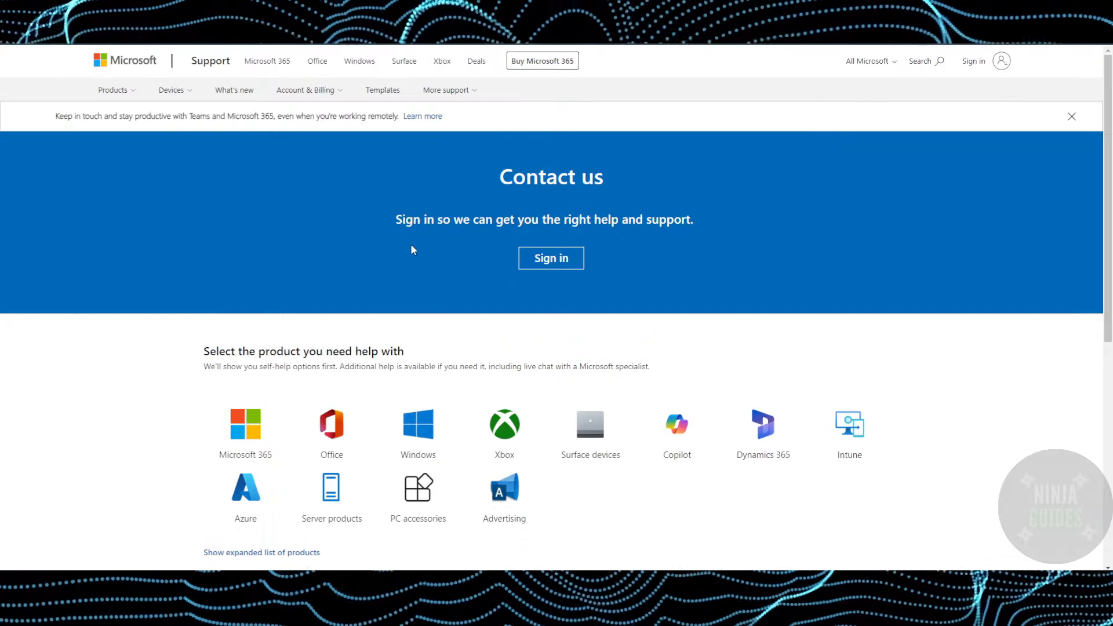
{"action": "mouse_move", "coordinate": [421, 270]}
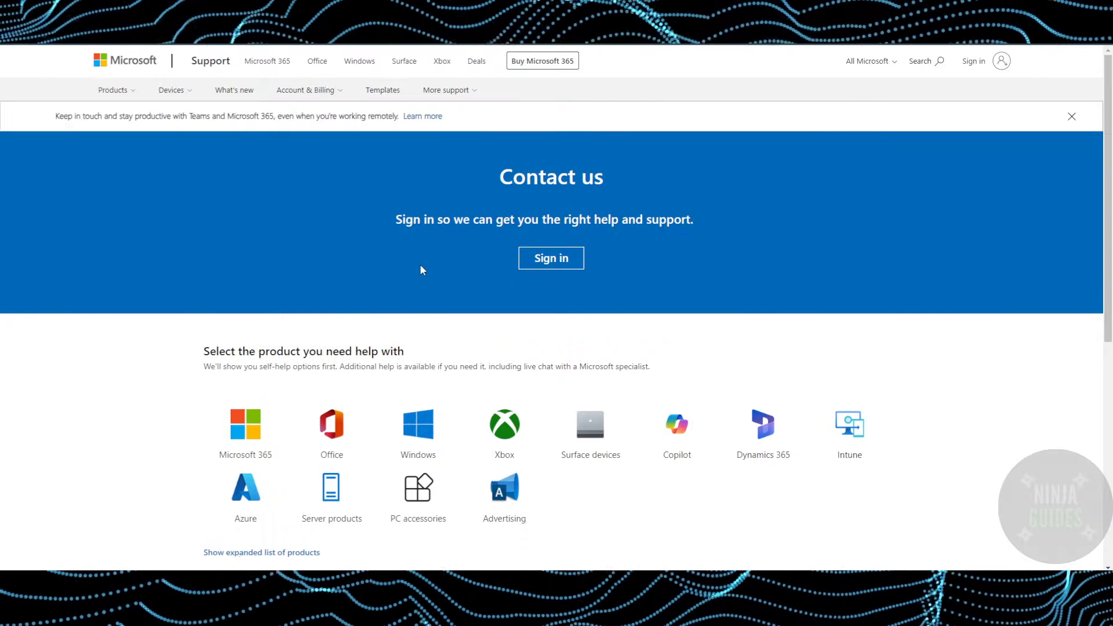